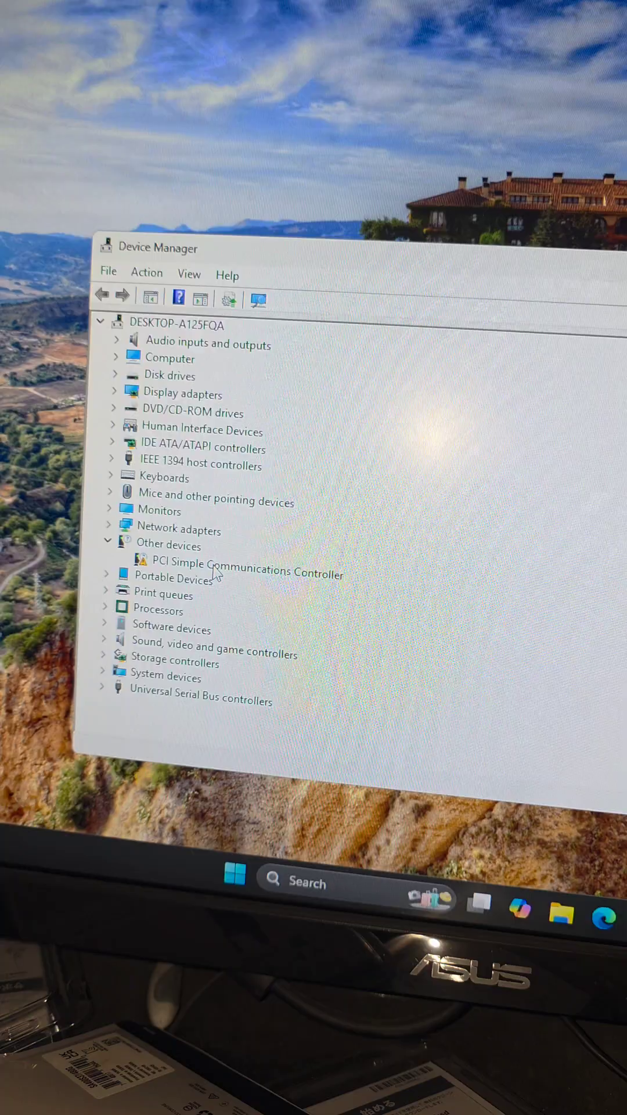
Step: Open the PCI Simple Communications Controller's properties to view its Hardware Ids
{"action": "right_click", "coordinate": [242, 571]}
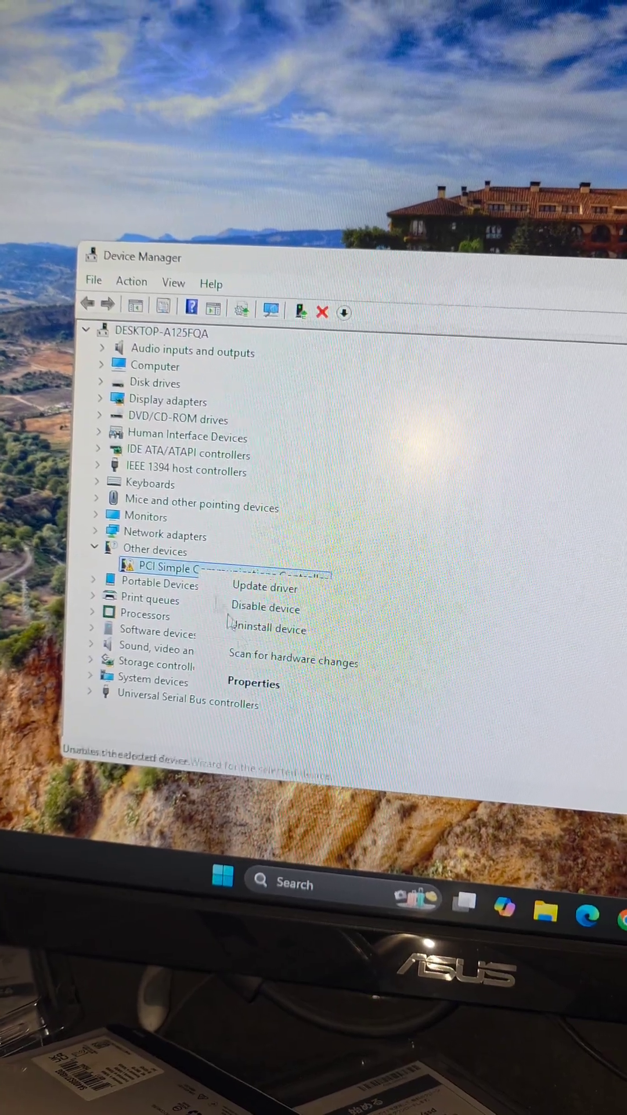
{"action": "left_click", "coordinate": [254, 683]}
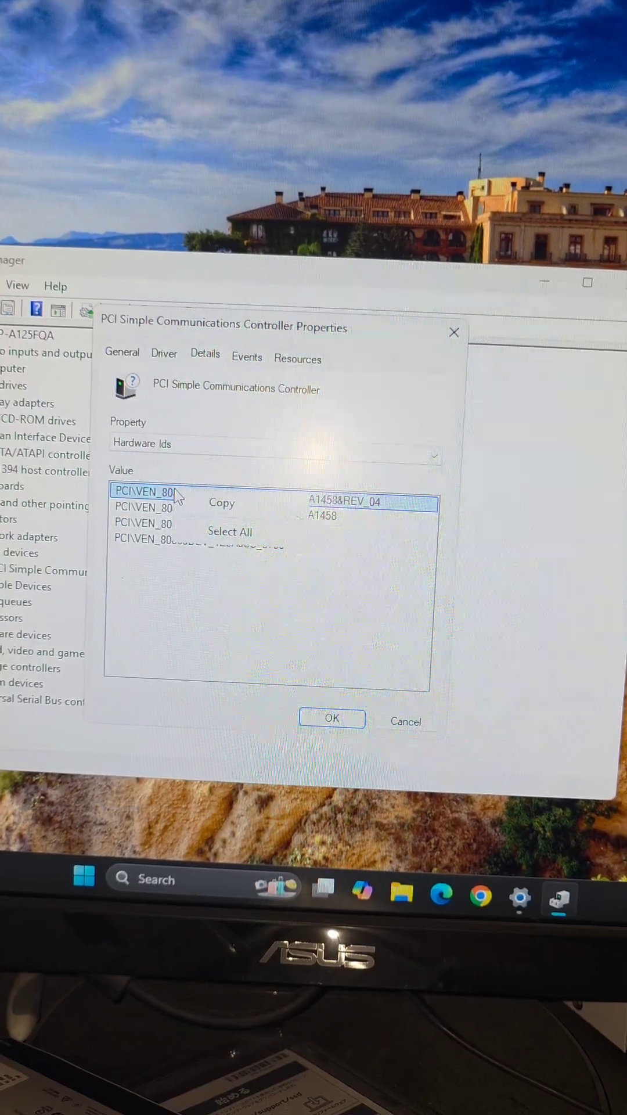
Step: Copy the controller's top hardware ID value
{"action": "left_click", "coordinate": [224, 597]}
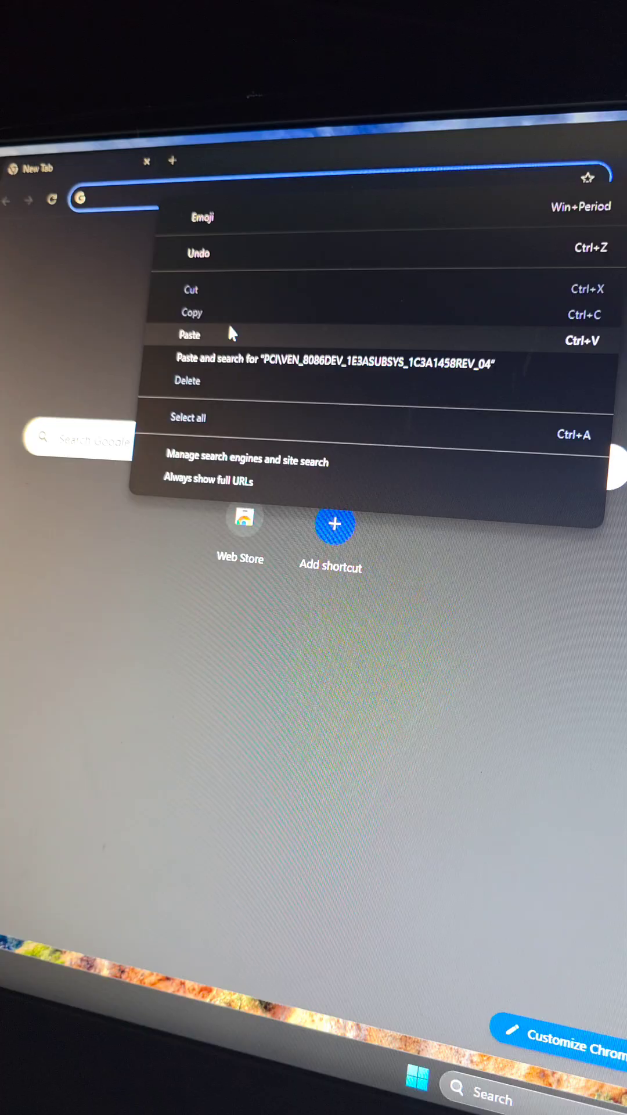
Step: Search Google for the GA-Z77X-UD5H board and open Gigabyte's rev. 1.0 overview page
{"action": "left_click", "coordinate": [324, 364]}
{"action": "type", "text": "ga-z77x-udh5"}
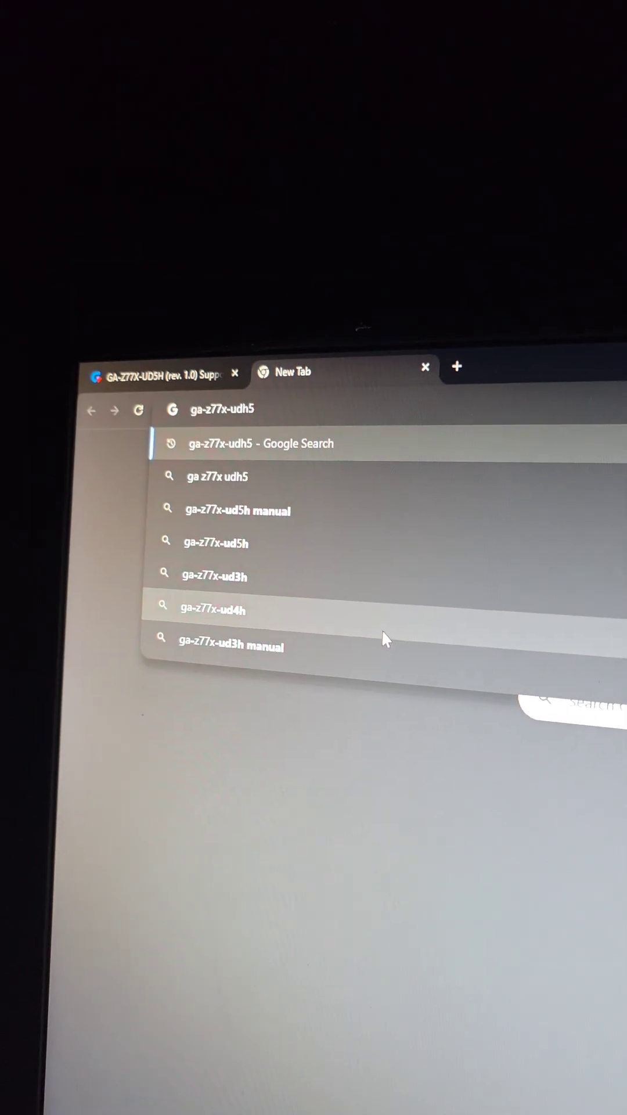
{"action": "left_click", "coordinate": [261, 443]}
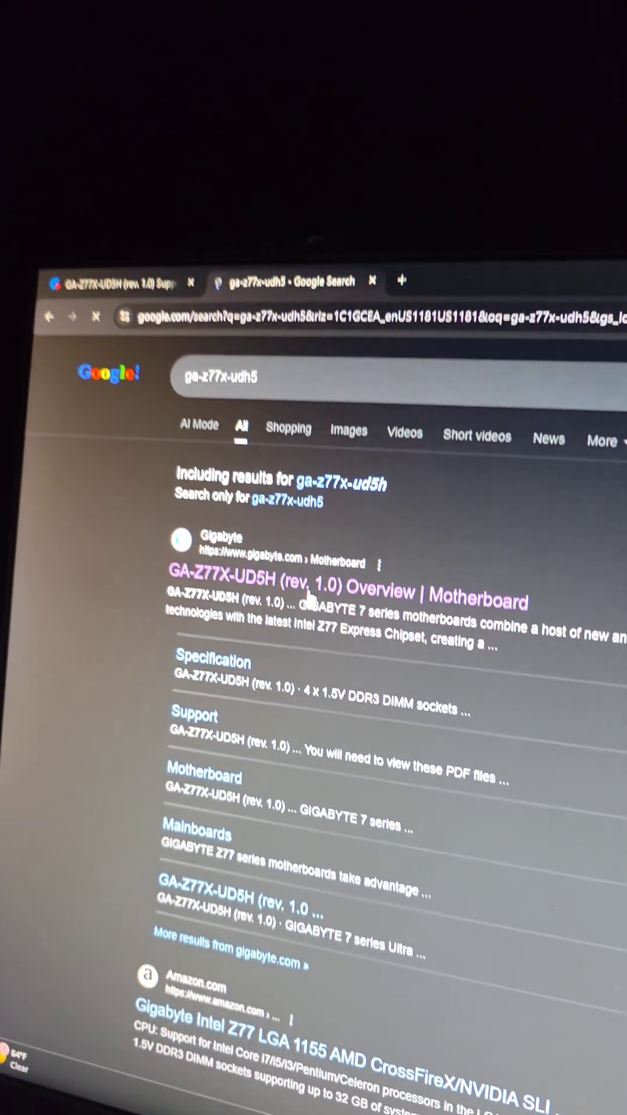
{"action": "left_click", "coordinate": [324, 595]}
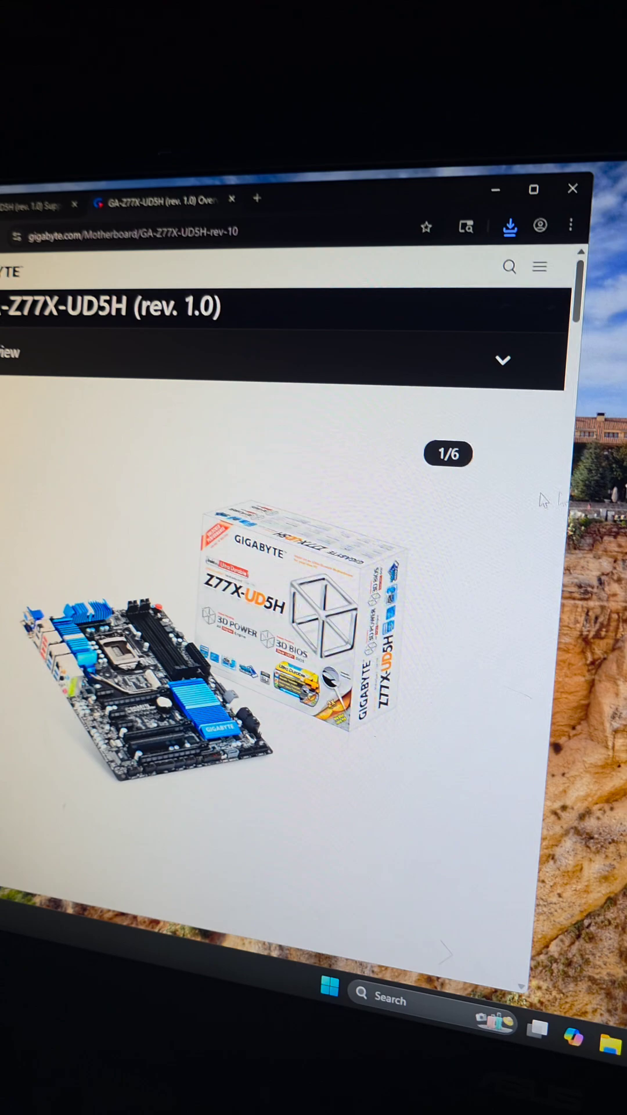
Step: Download the Intel ME chipset driver from the board's Windows 10 64-bit support downloads
{"action": "left_click", "coordinate": [502, 360]}
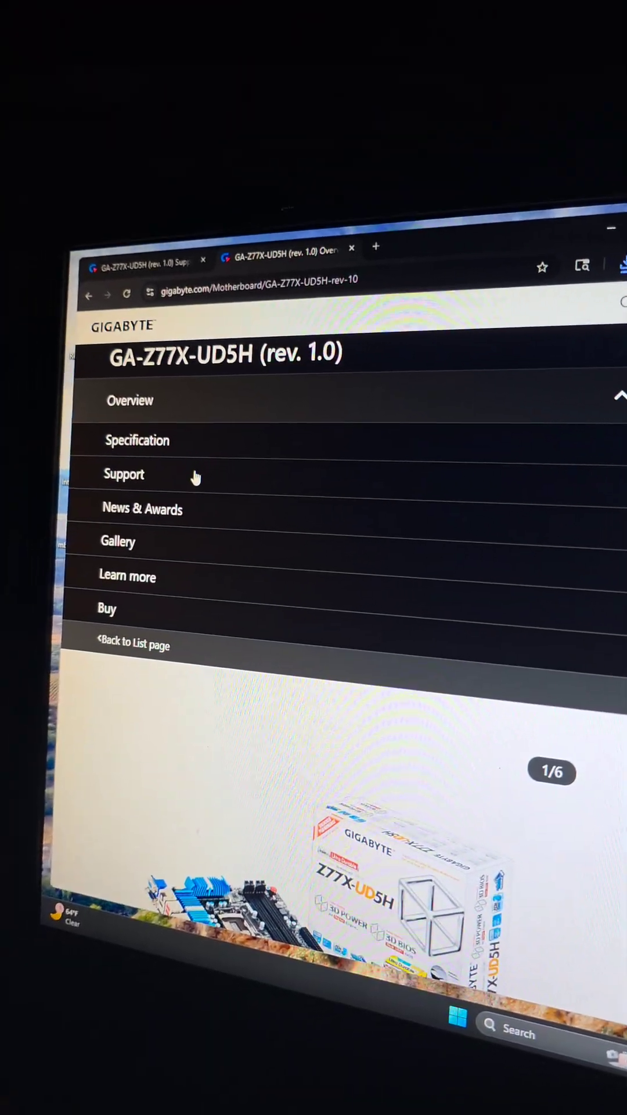
{"action": "left_click", "coordinate": [124, 474]}
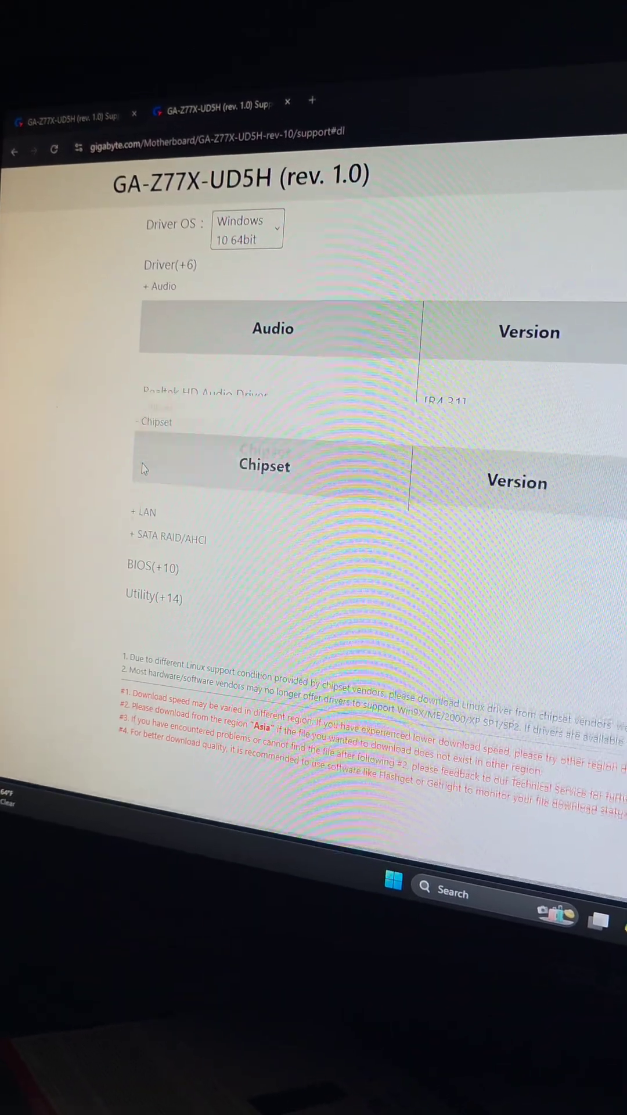
{"action": "left_click", "coordinate": [152, 421]}
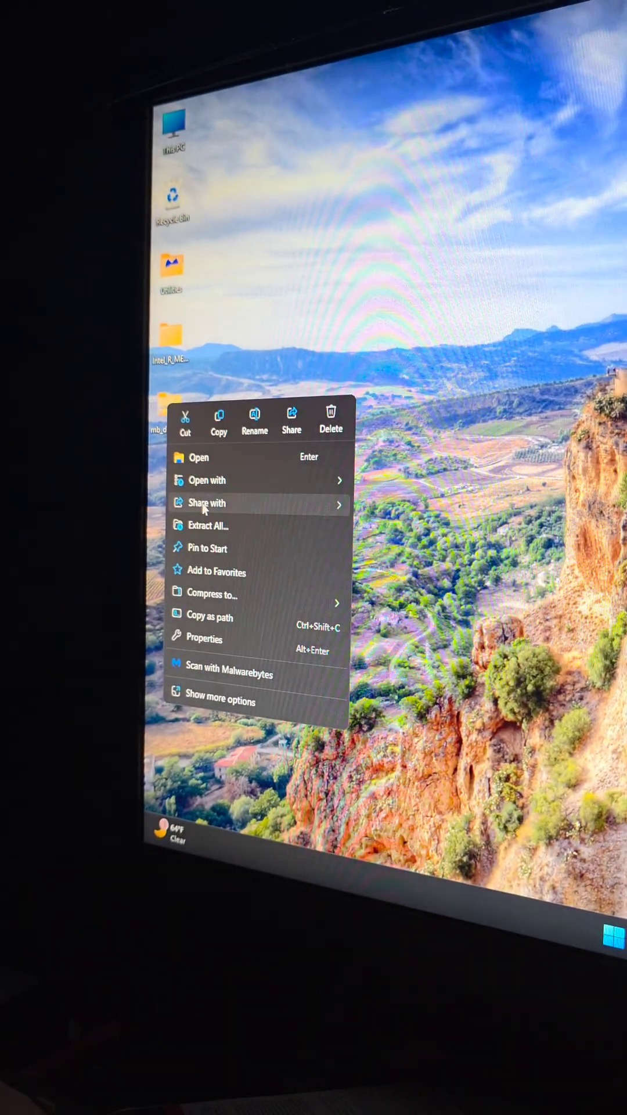
Step: Extract the Intel ME zip to the suggested folder and run Setup from the 1D5M folder
{"action": "left_click", "coordinate": [209, 525]}
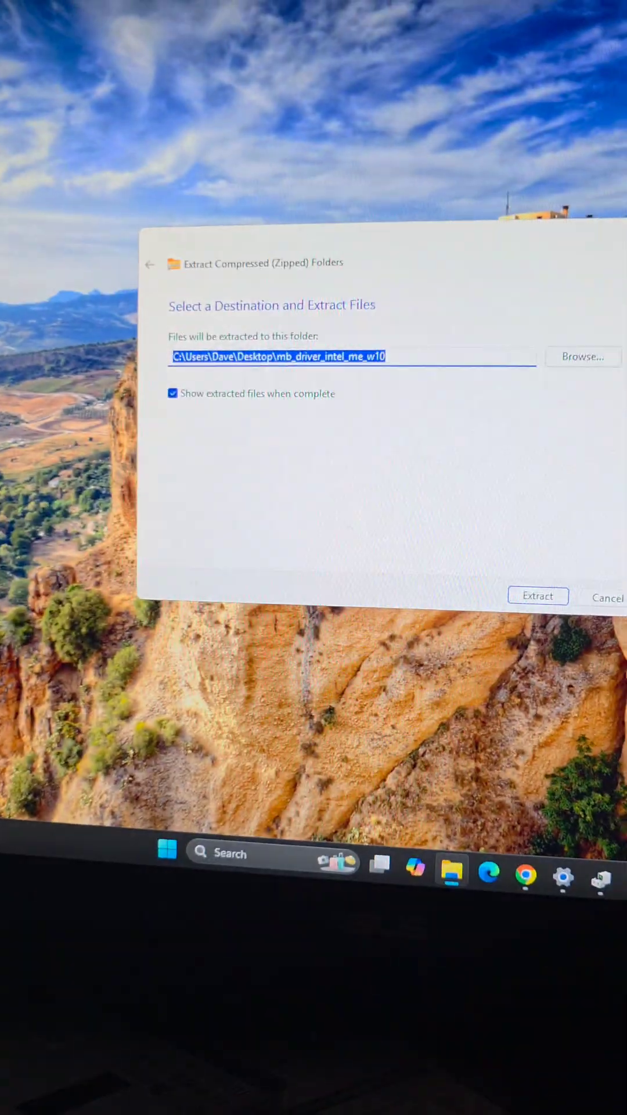
{"action": "left_click", "coordinate": [537, 595]}
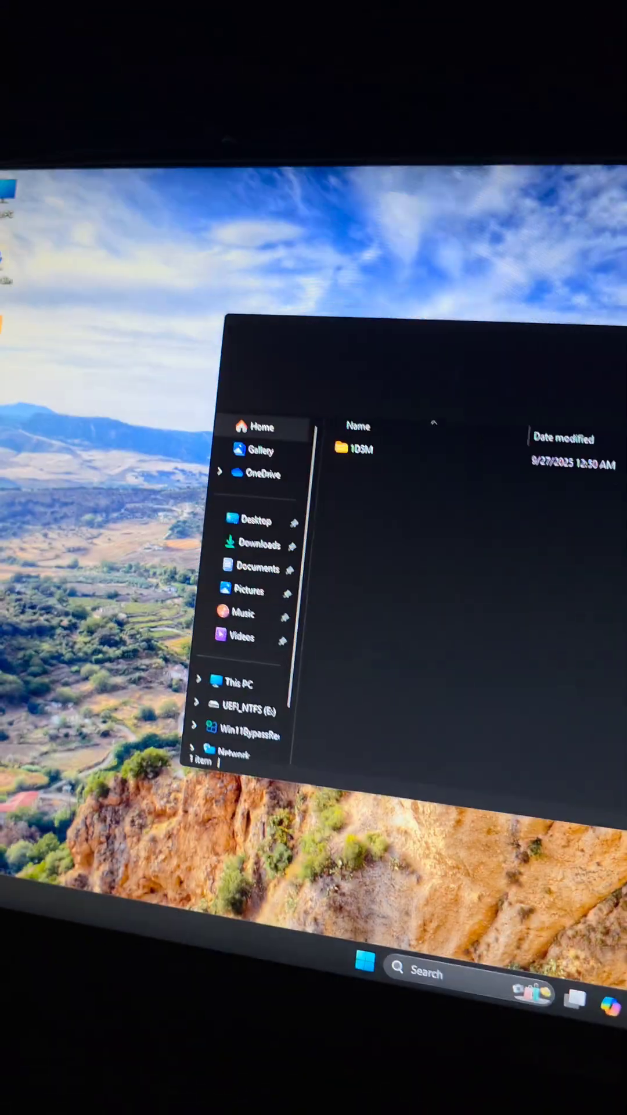
{"action": "double_click", "coordinate": [349, 449]}
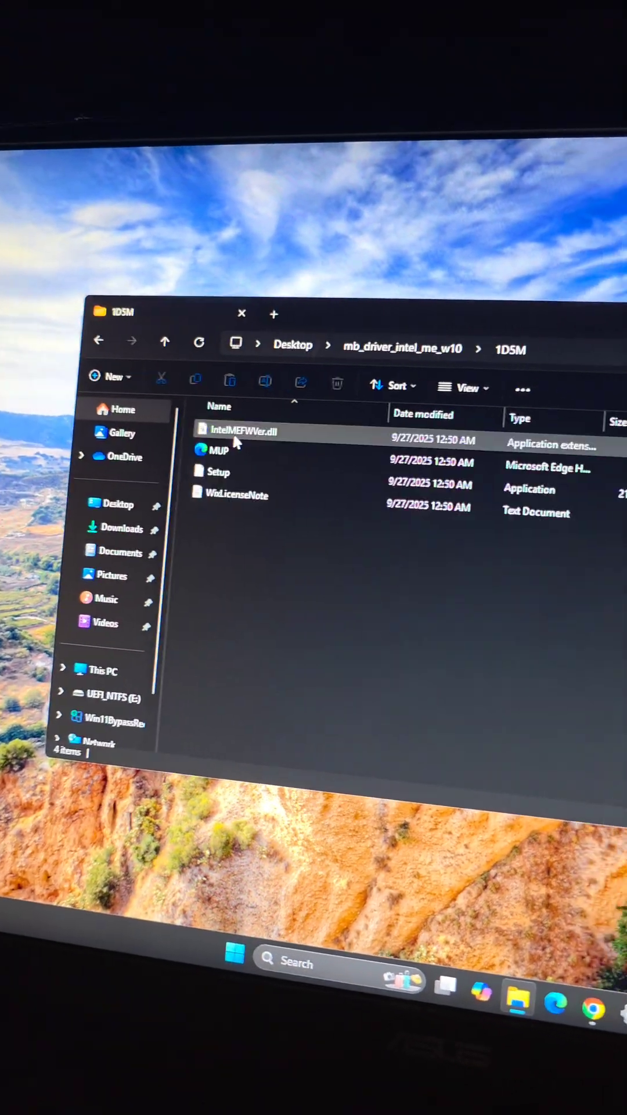
{"action": "left_click", "coordinate": [142, 469]}
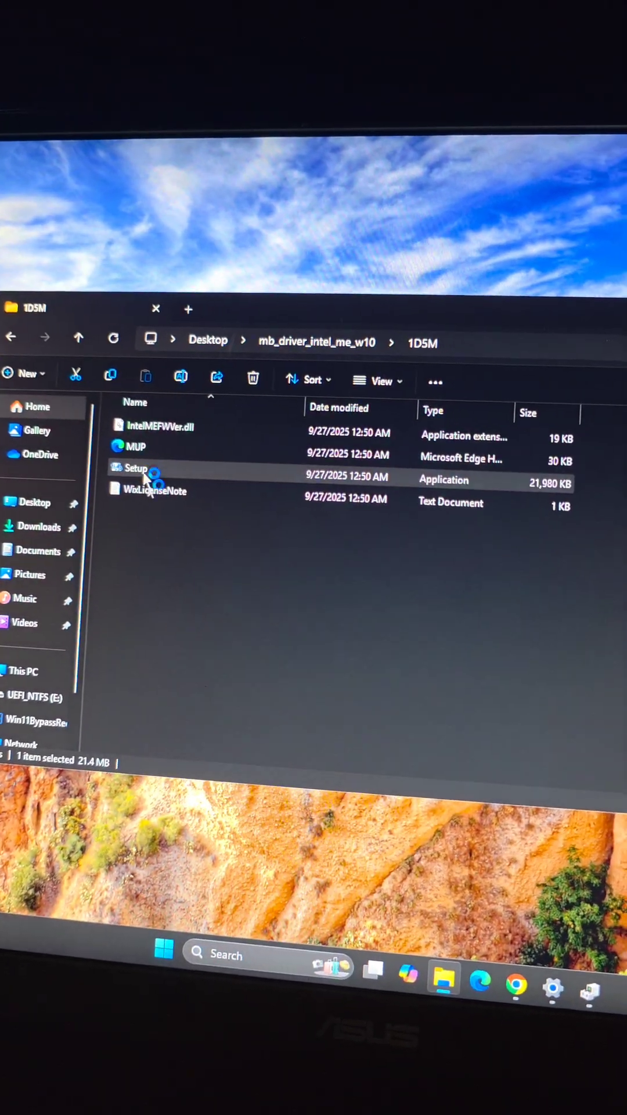
{"action": "left_click", "coordinate": [534, 983]}
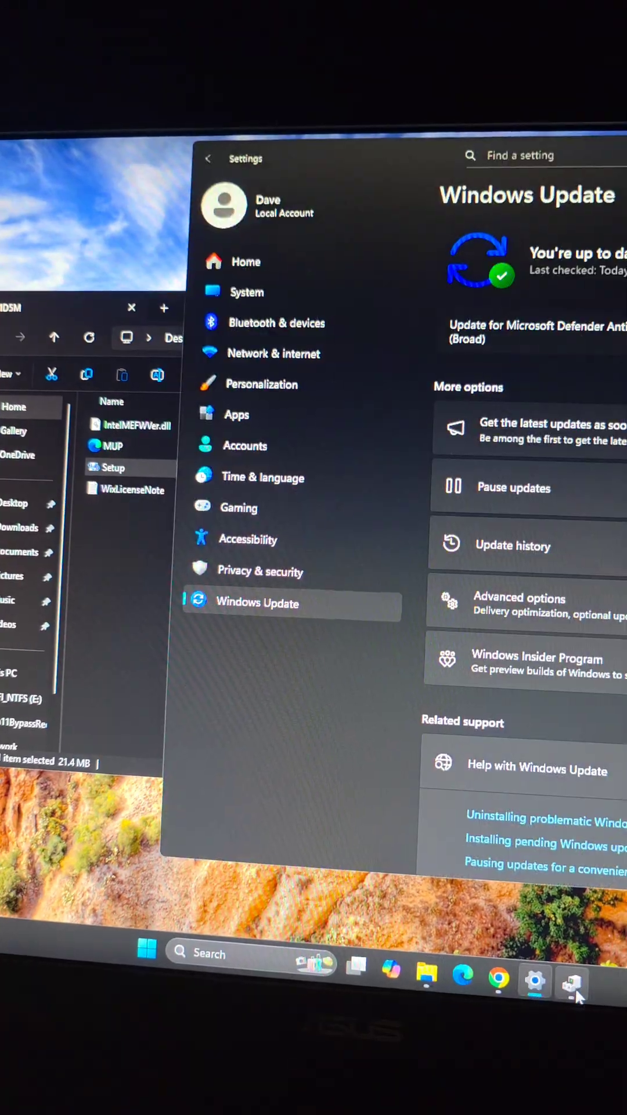
Step: Allow the Intel ME installer, accept the license and install to the default folder
{"action": "left_click", "coordinate": [565, 991]}
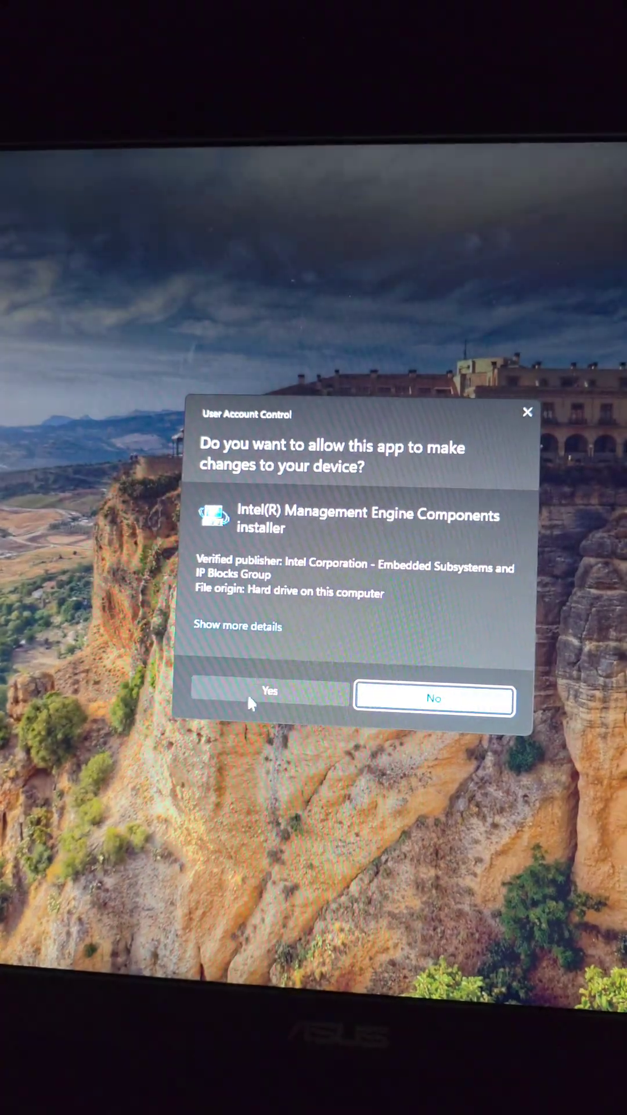
{"action": "left_click", "coordinate": [269, 697]}
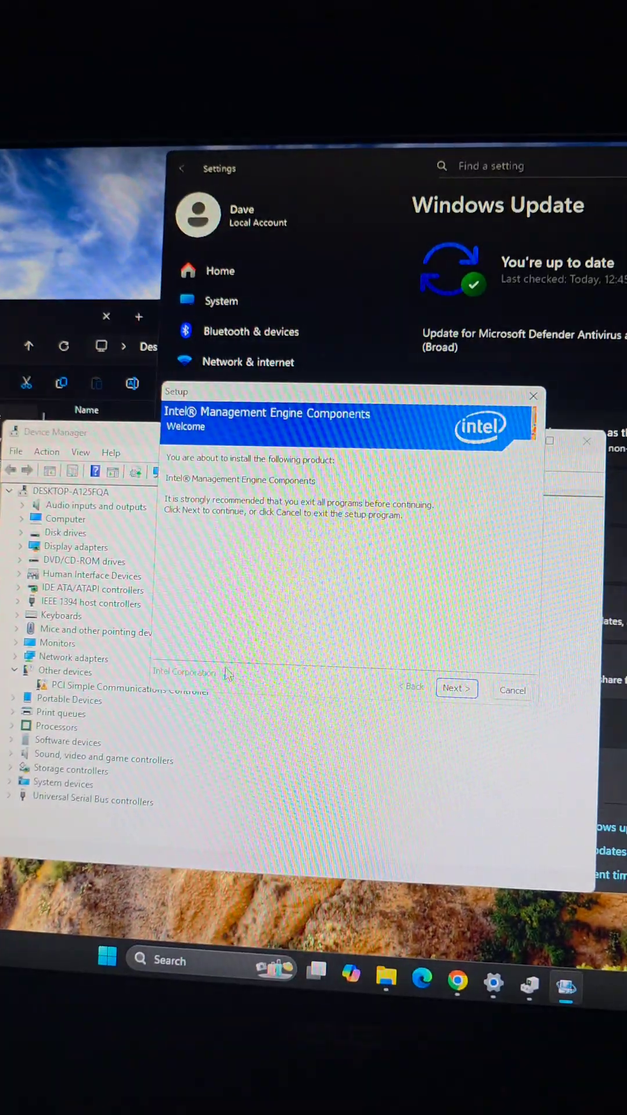
{"action": "left_click", "coordinate": [456, 688]}
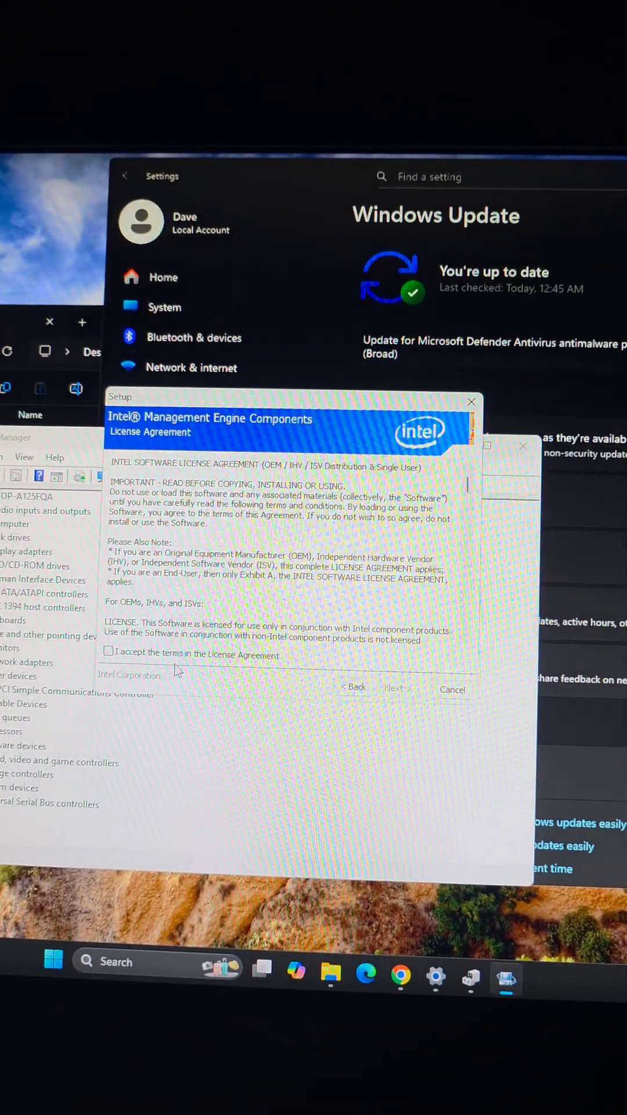
{"action": "left_click", "coordinate": [395, 687]}
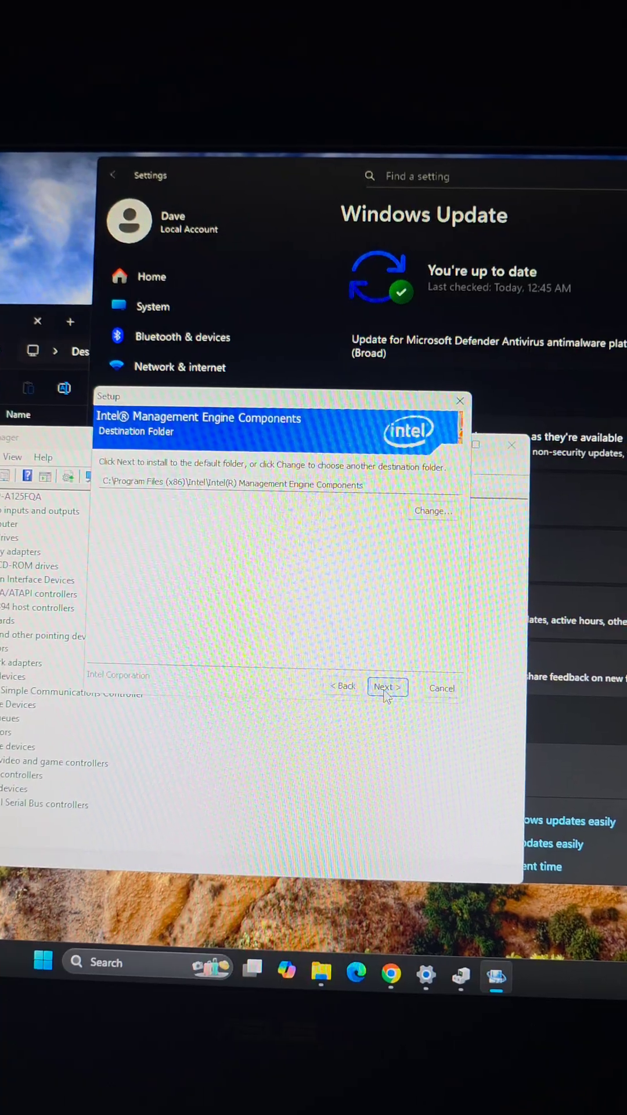
{"action": "left_click", "coordinate": [386, 687]}
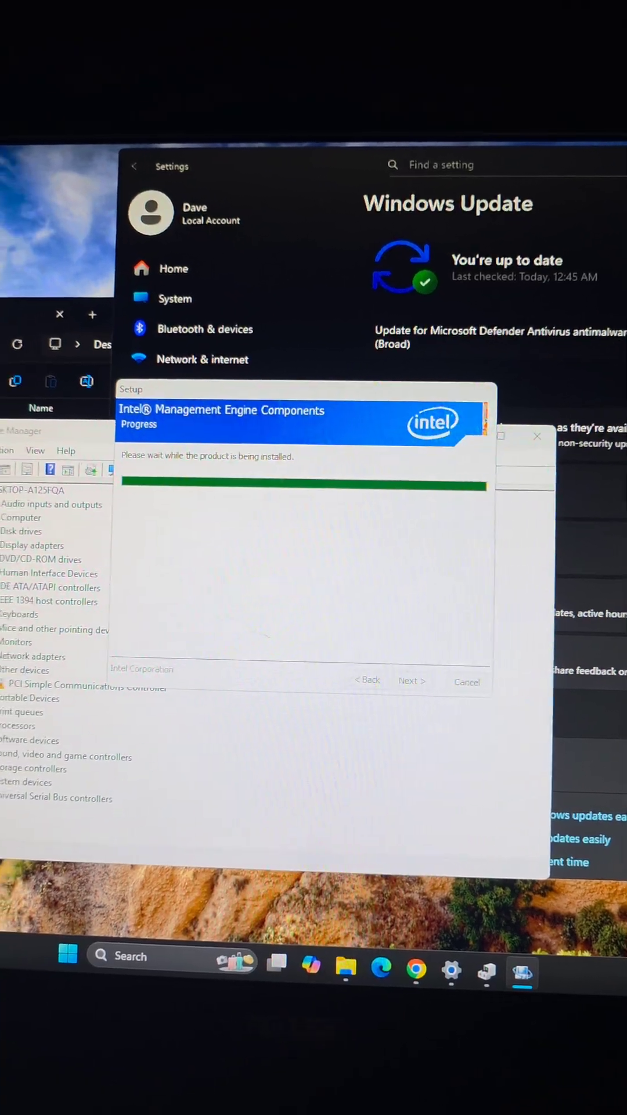